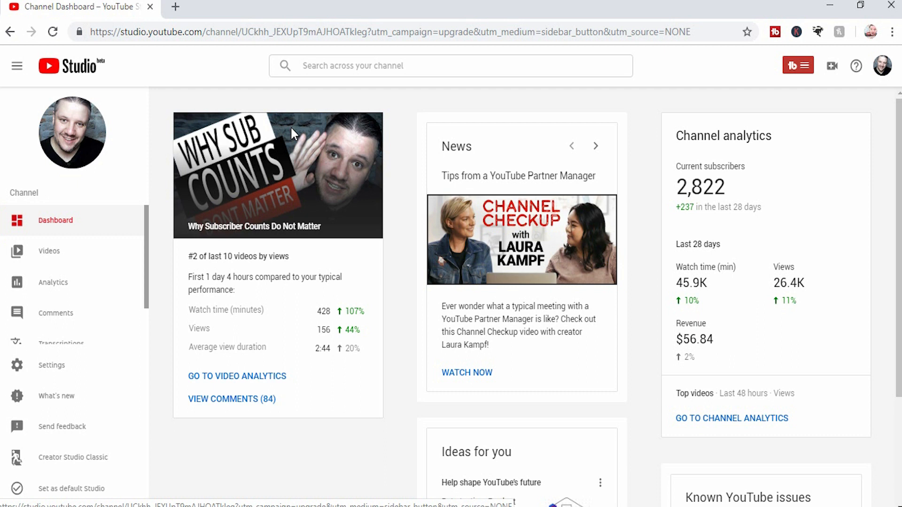
mouse_move(791, 65)
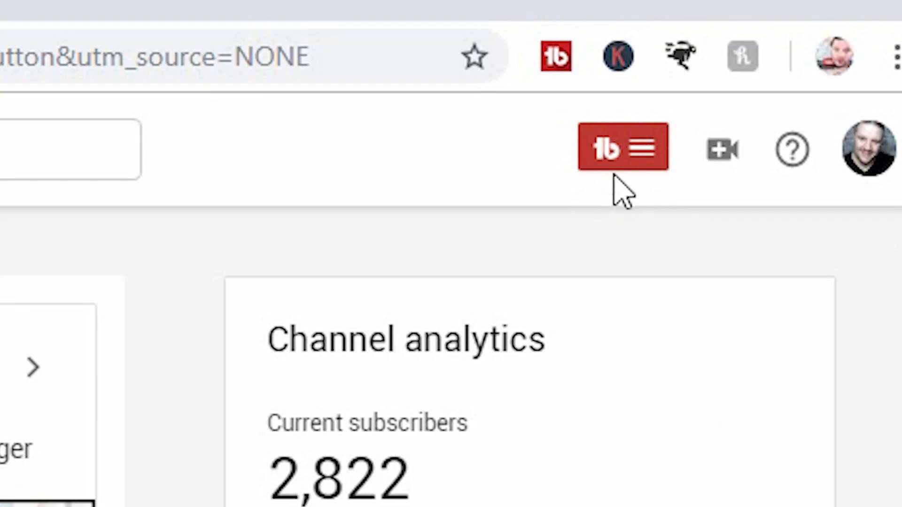
Look over TubeBuddy's overview, industry news and milestones, then open the Videos list.
left_click(622, 147)
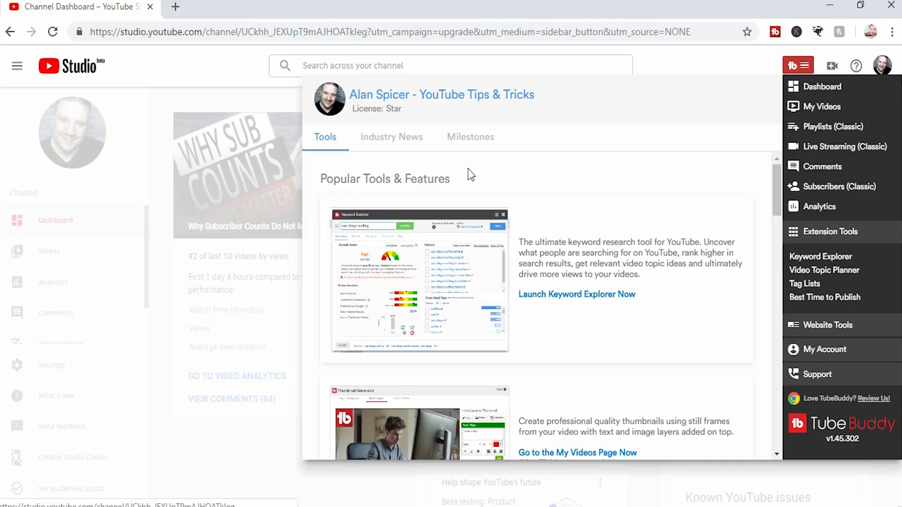
left_click(391, 137)
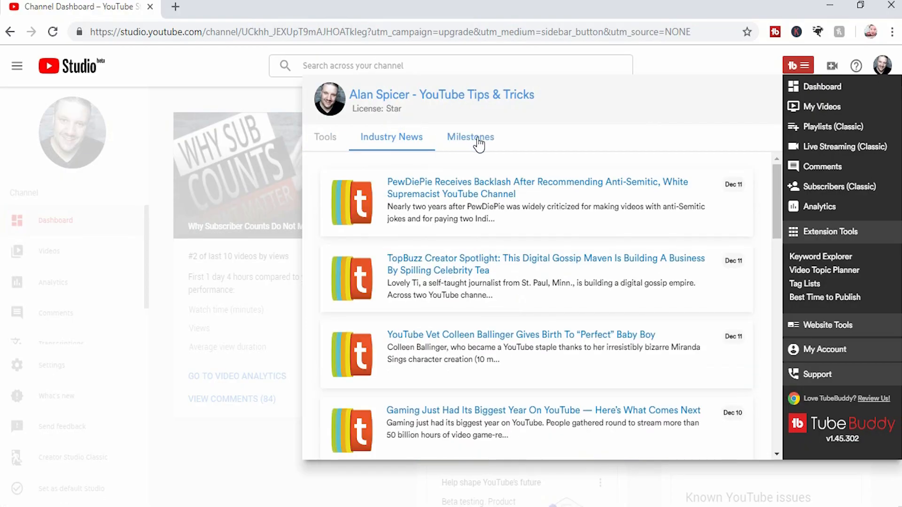
left_click(469, 137)
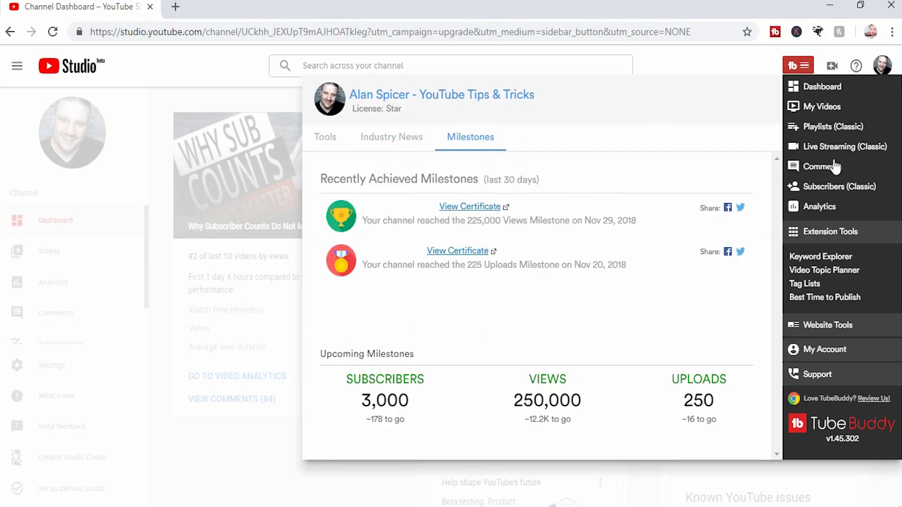
mouse_move(146, 259)
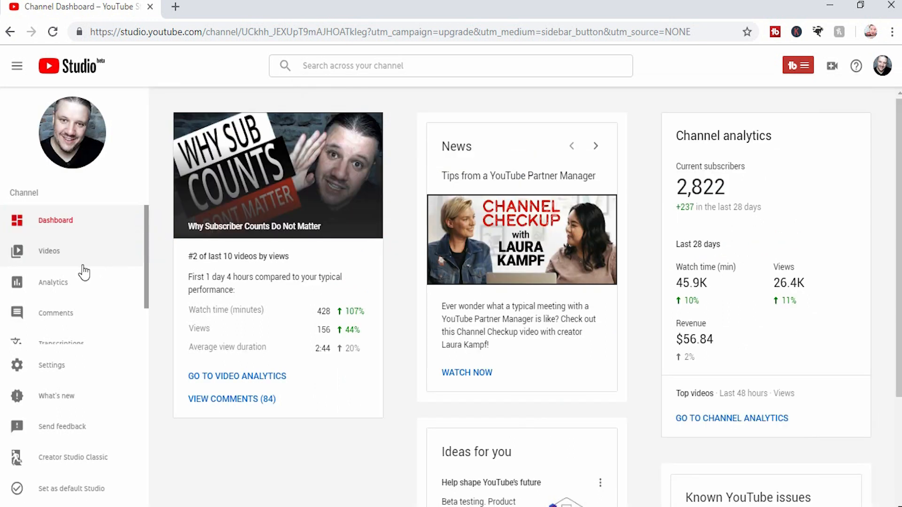
left_click(49, 251)
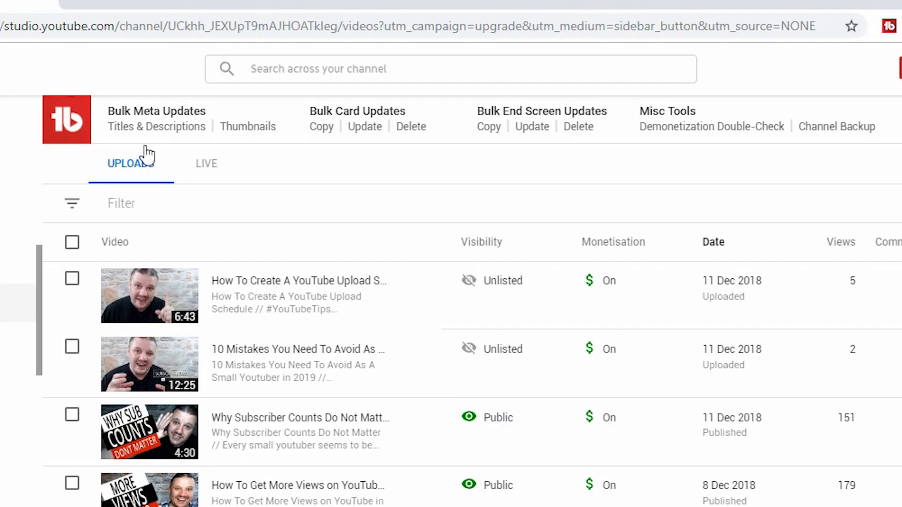
mouse_move(343, 152)
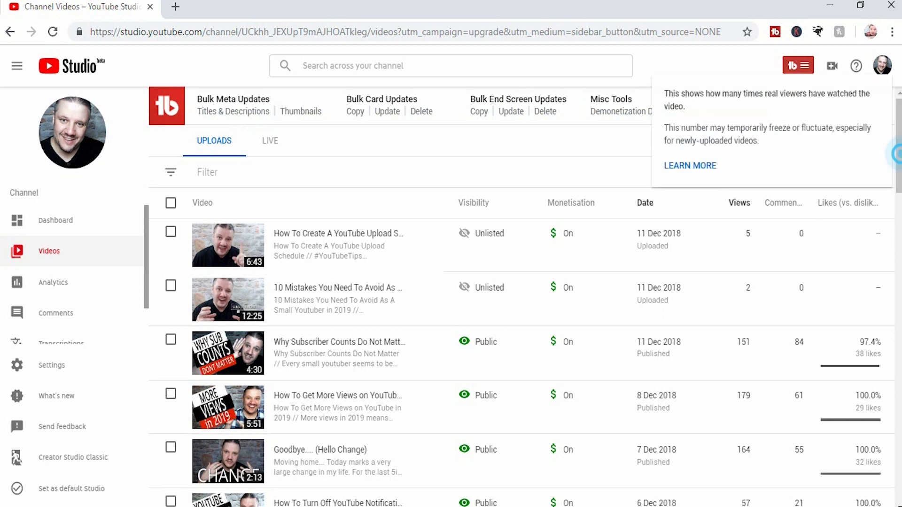
scroll("down", 3)
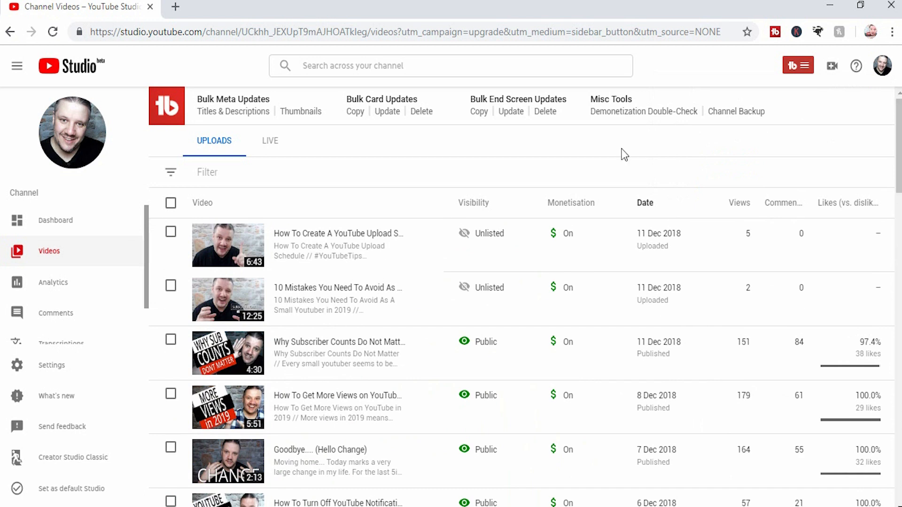
mouse_move(375, 157)
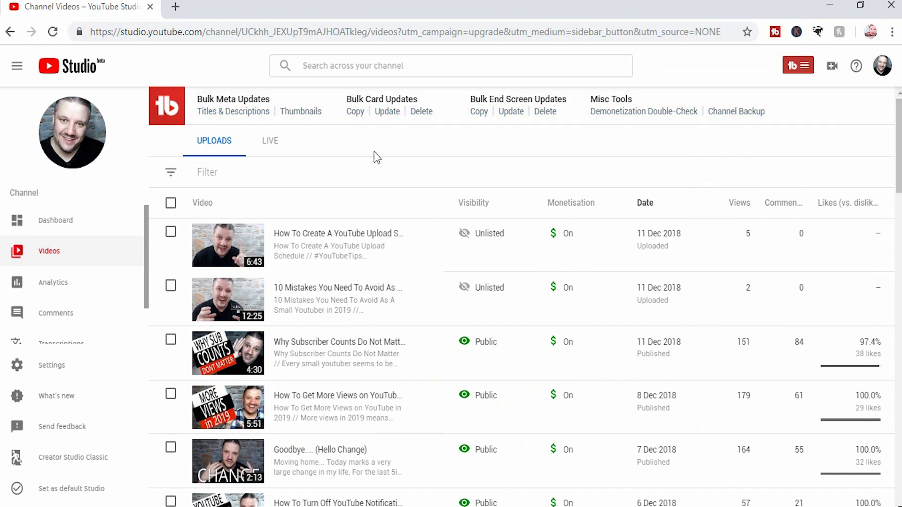
mouse_move(496, 153)
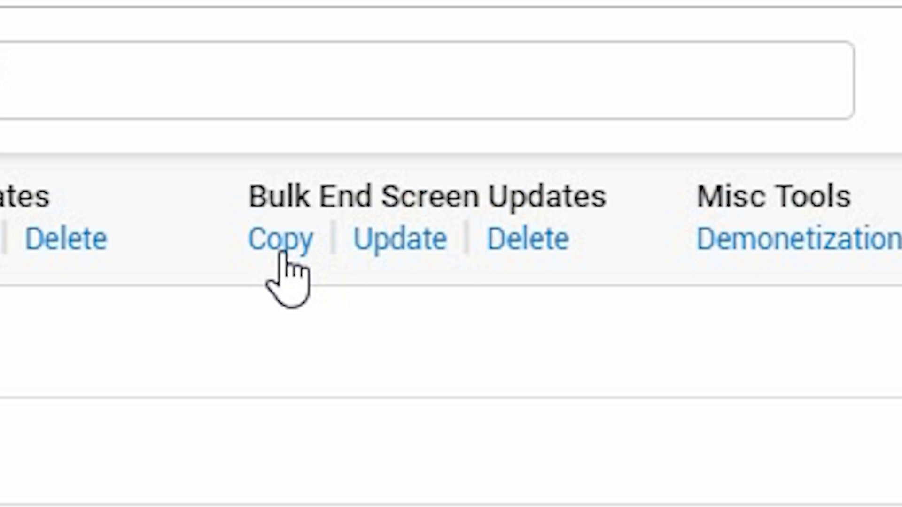
Start Bulk End Screen Copy with 'How To Link YouTube to Twitter' as the source video.
left_click(280, 238)
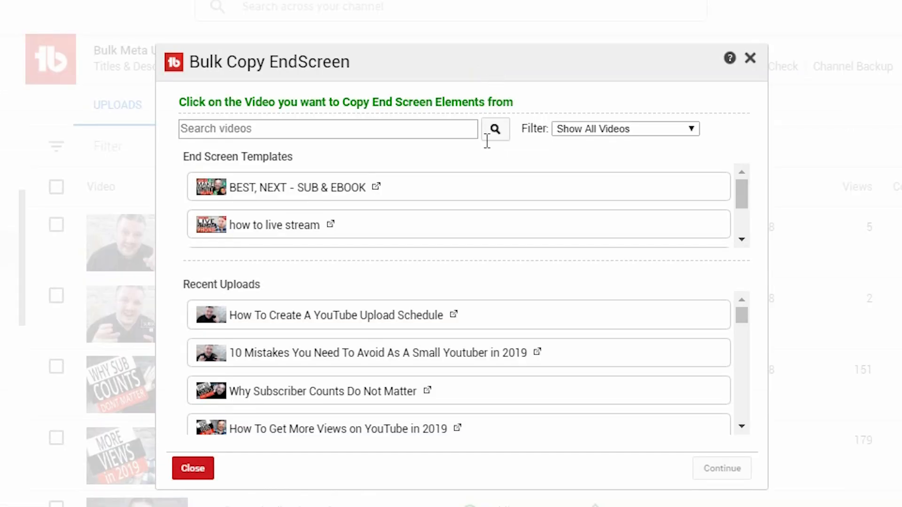
mouse_move(472, 195)
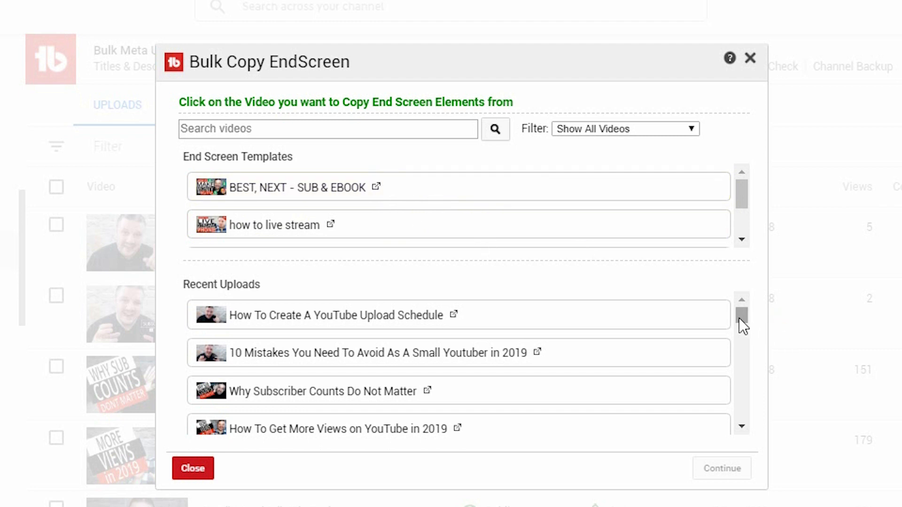
scroll("down", 3)
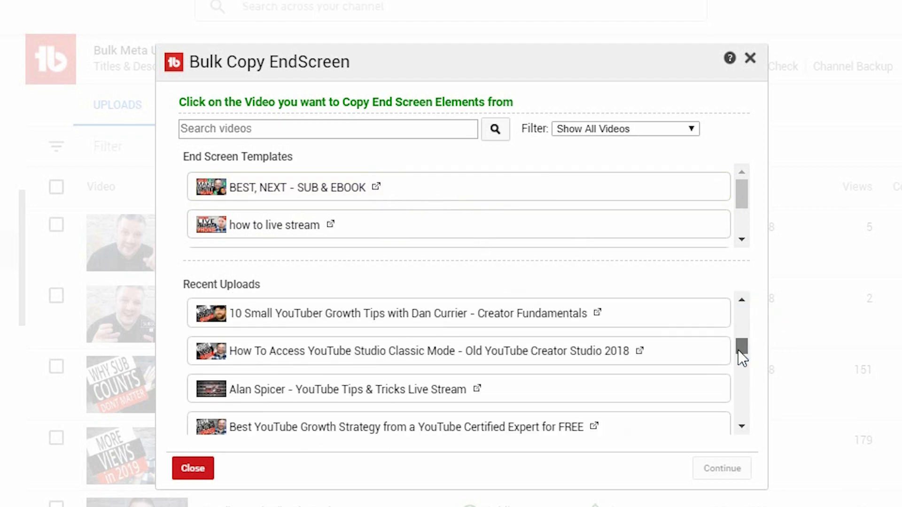
scroll("down", 3)
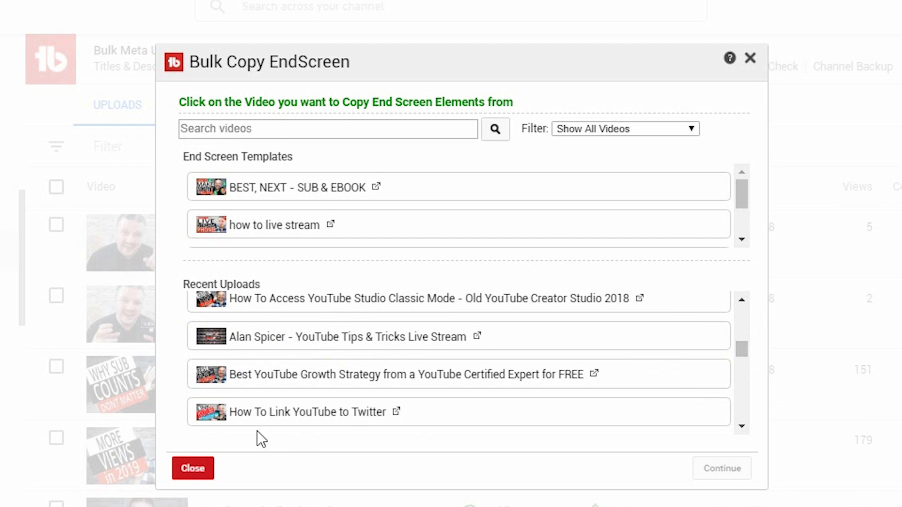
left_click(309, 412)
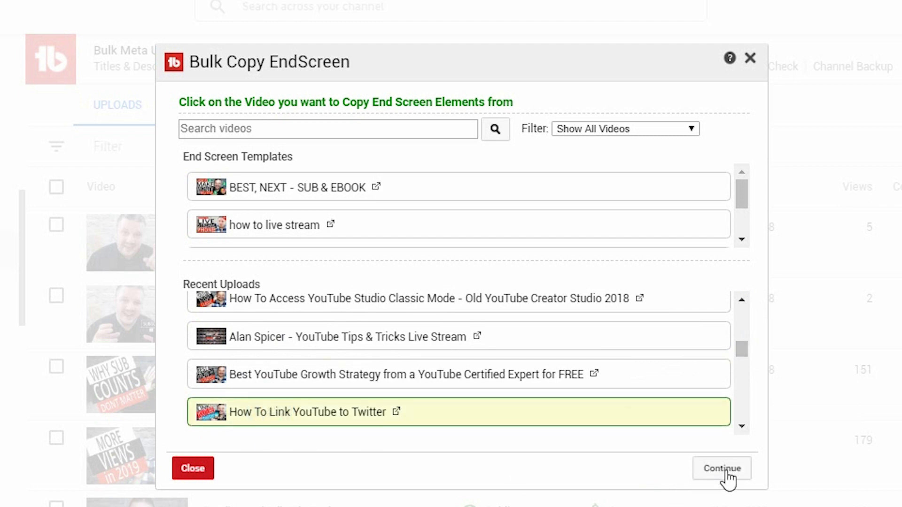
left_click(721, 468)
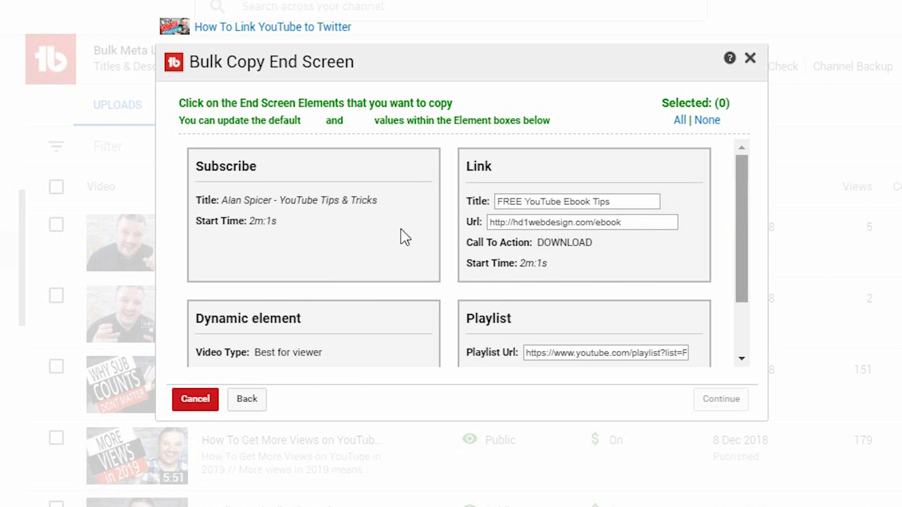
mouse_move(528, 128)
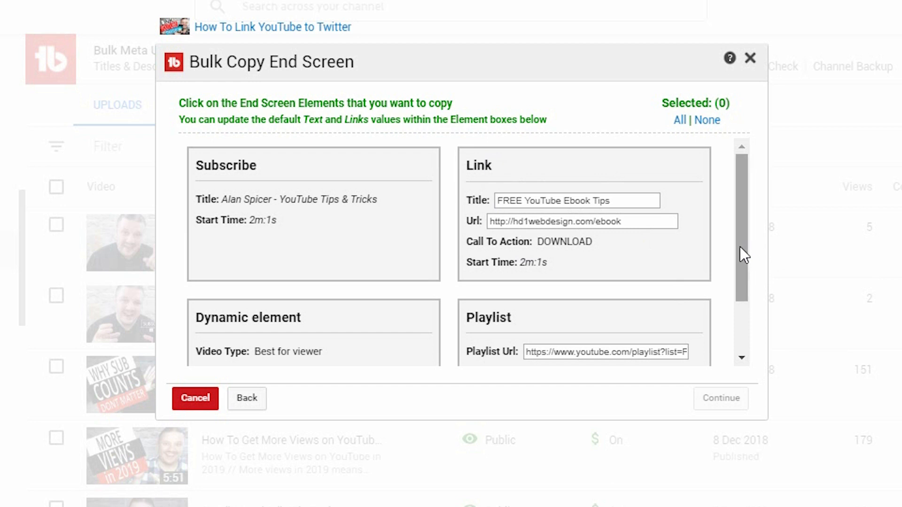
Tick the Subscribe, Link, Dynamic element and Playlist elements so Selected shows (4).
scroll("down", 3)
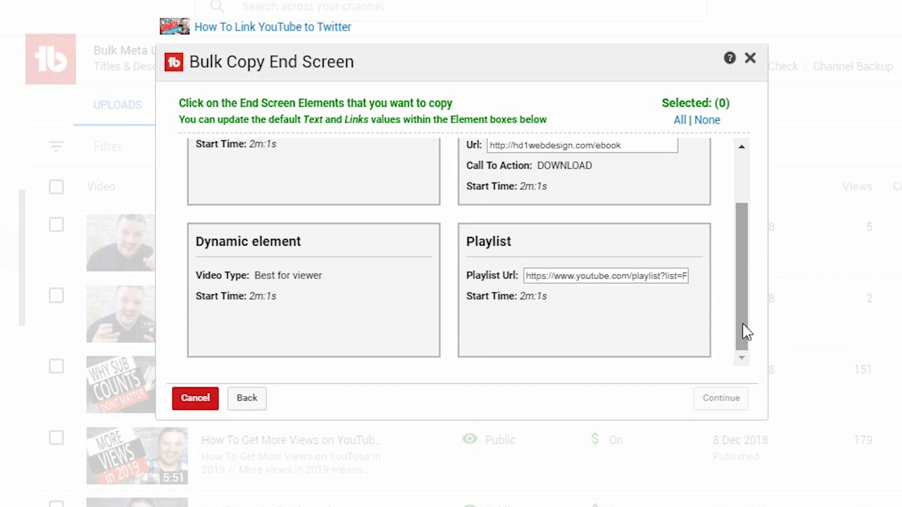
left_click(313, 290)
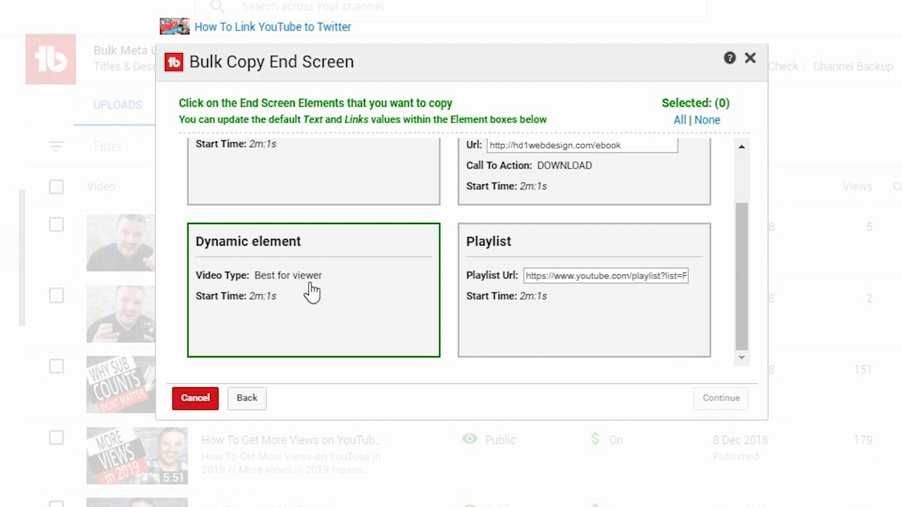
mouse_move(288, 292)
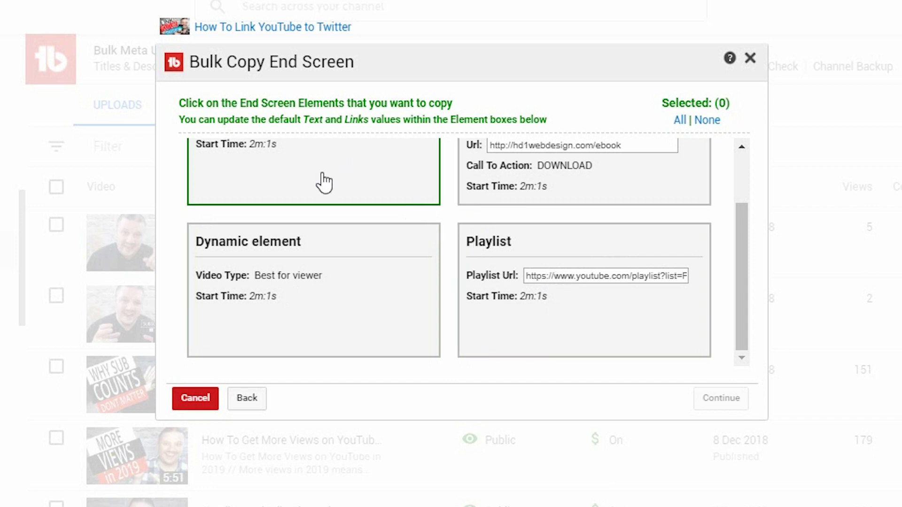
mouse_move(351, 187)
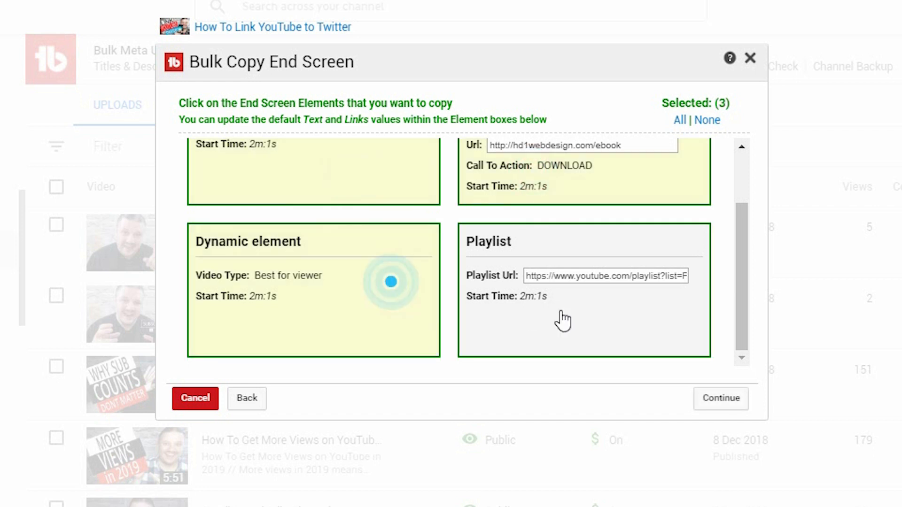
left_click(584, 322)
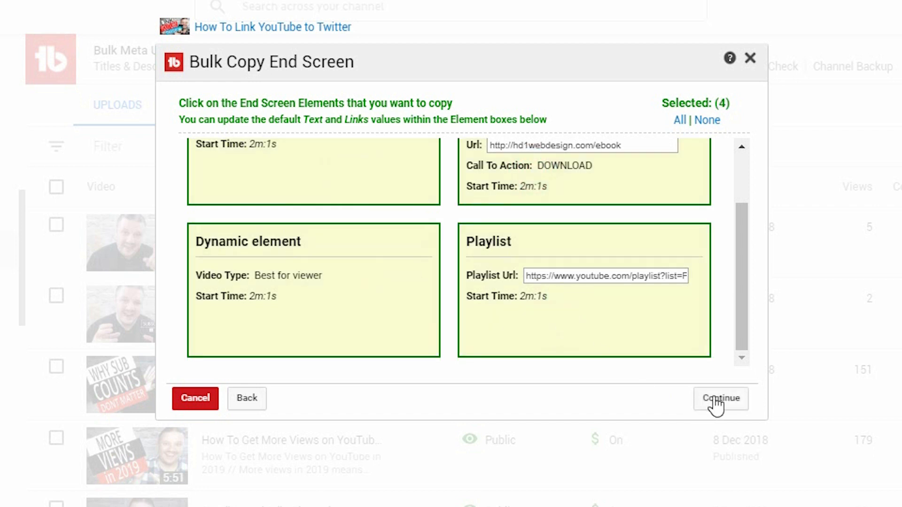
mouse_move(739, 431)
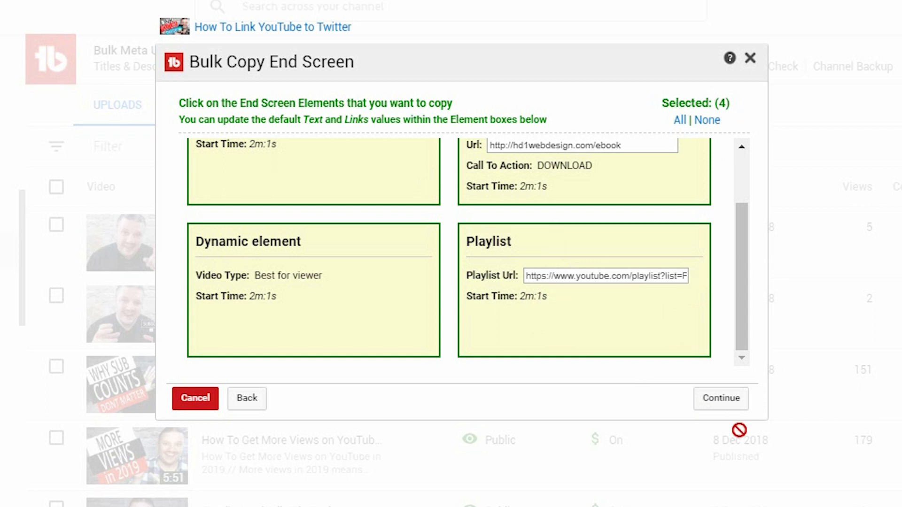
mouse_move(713, 399)
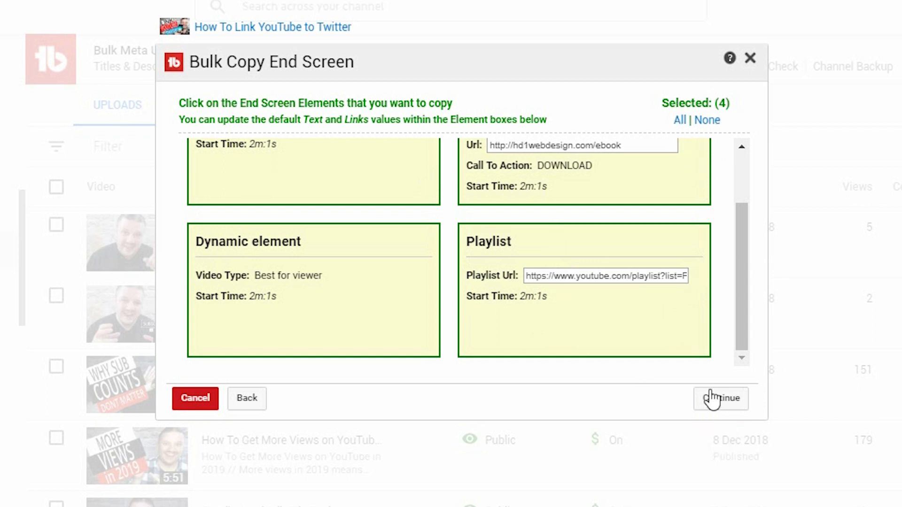
Move to destination choice, dismiss the playlist option, and select 'A list of Video IDs'.
left_click(719, 399)
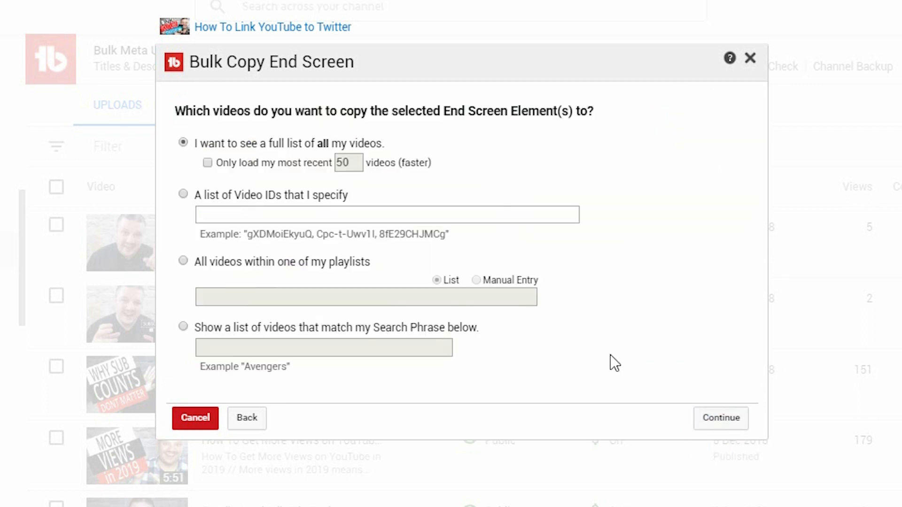
mouse_move(530, 325)
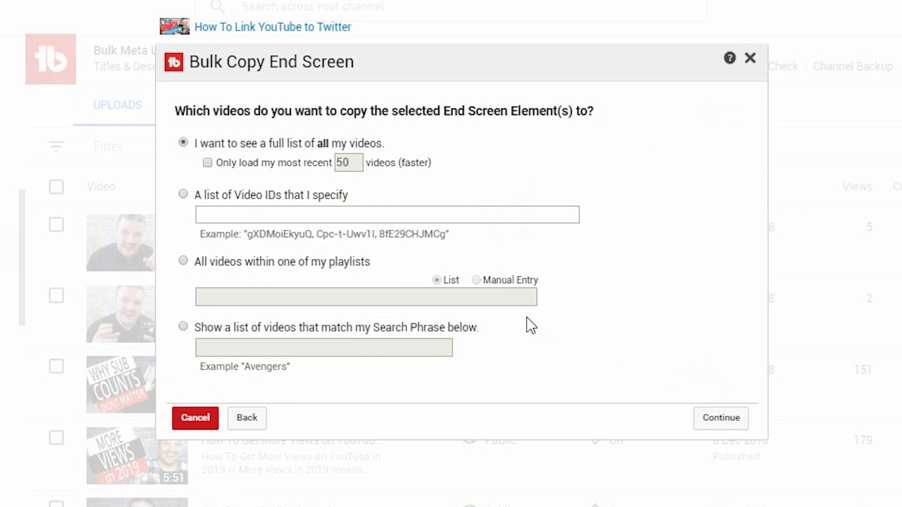
left_click(331, 215)
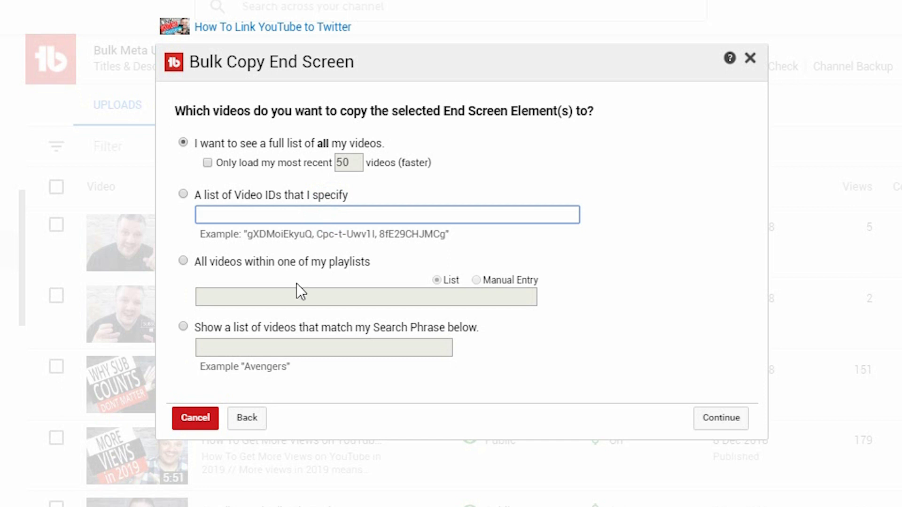
left_click(183, 260)
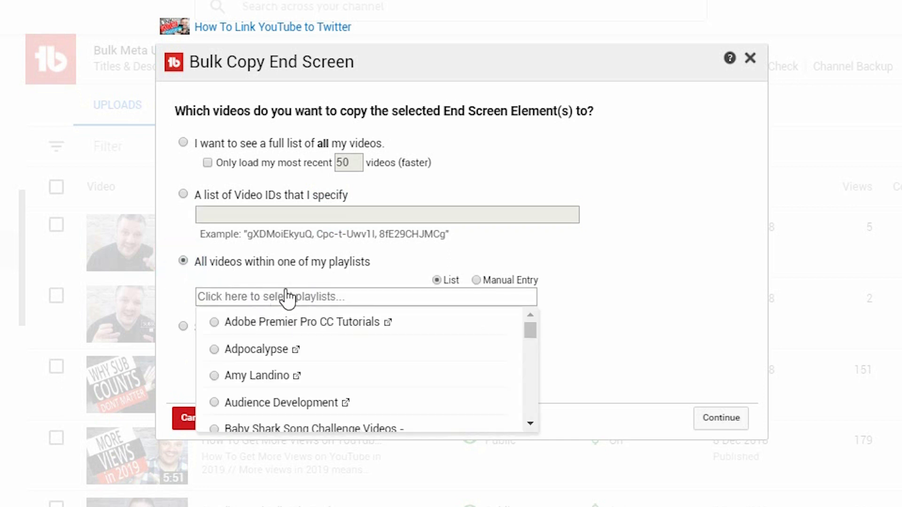
mouse_move(295, 394)
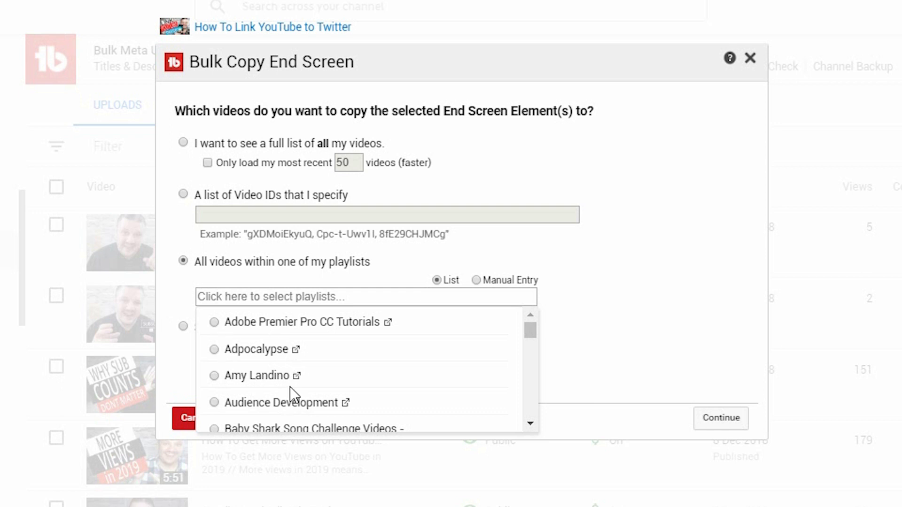
left_click(183, 195)
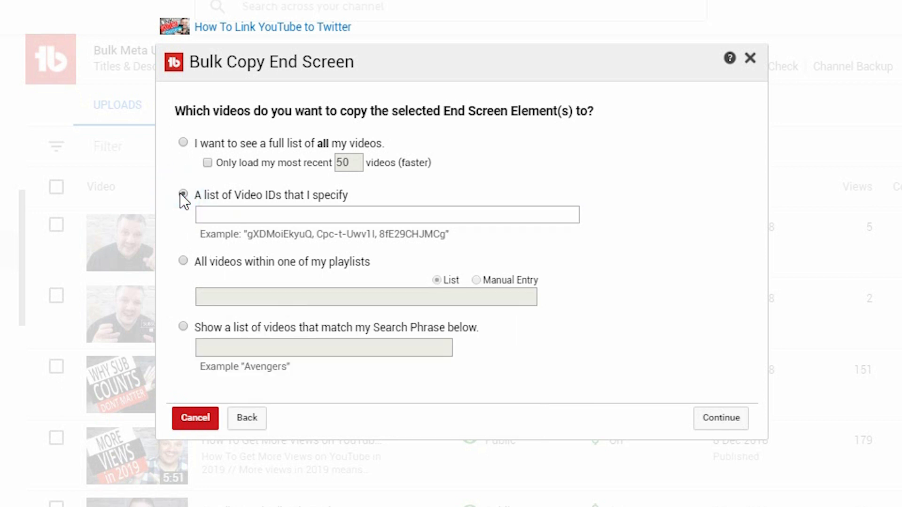
left_click(183, 195)
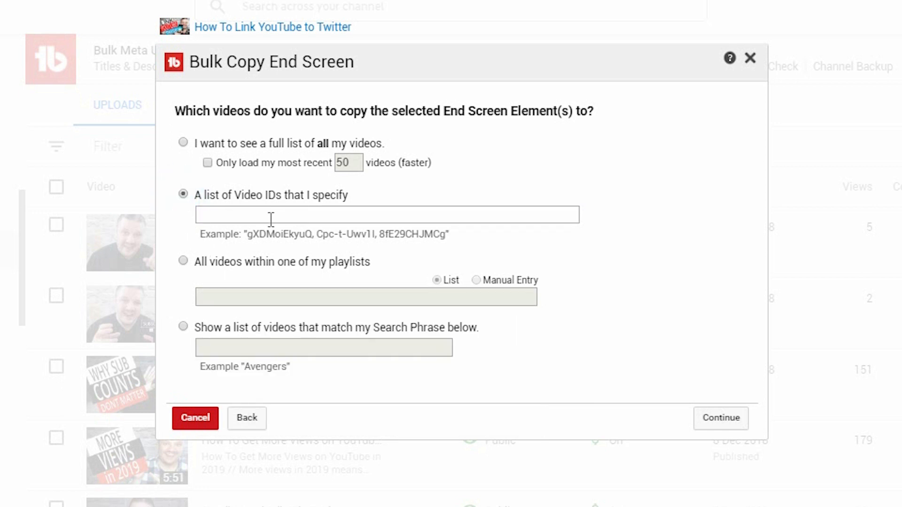
mouse_move(185, 329)
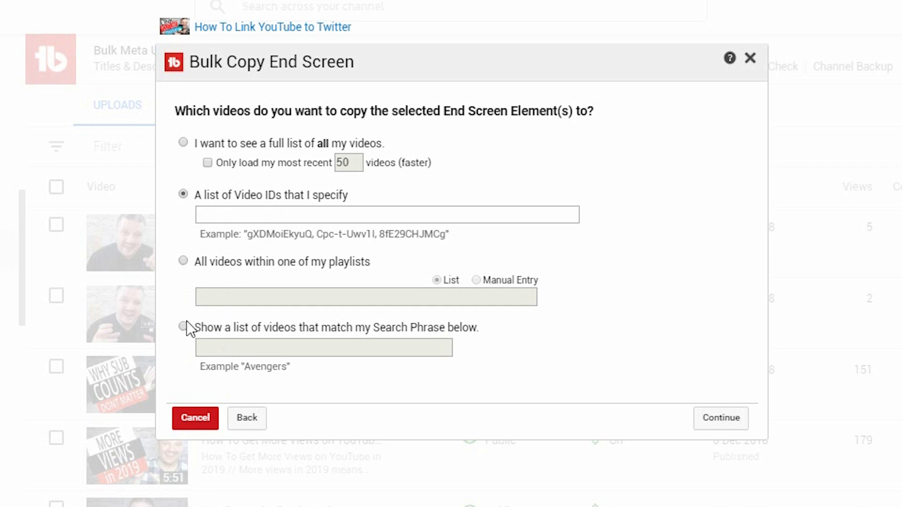
mouse_move(237, 315)
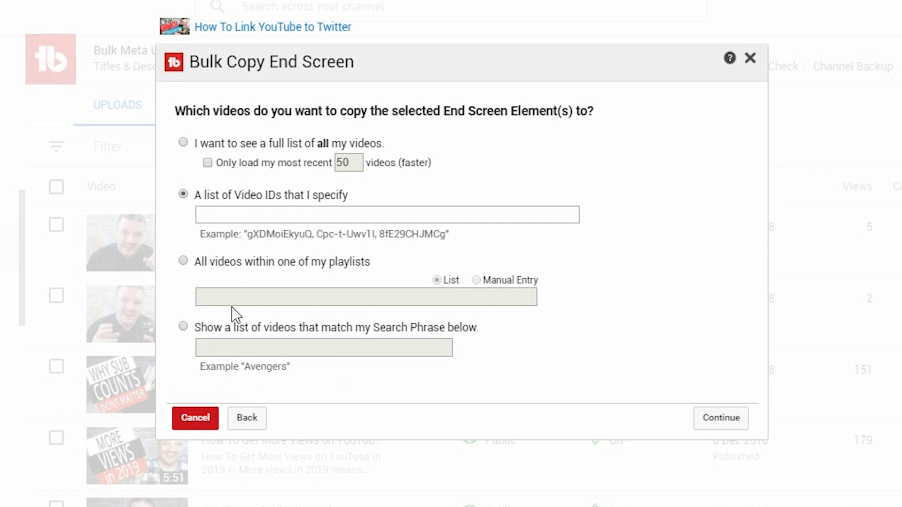
mouse_move(278, 343)
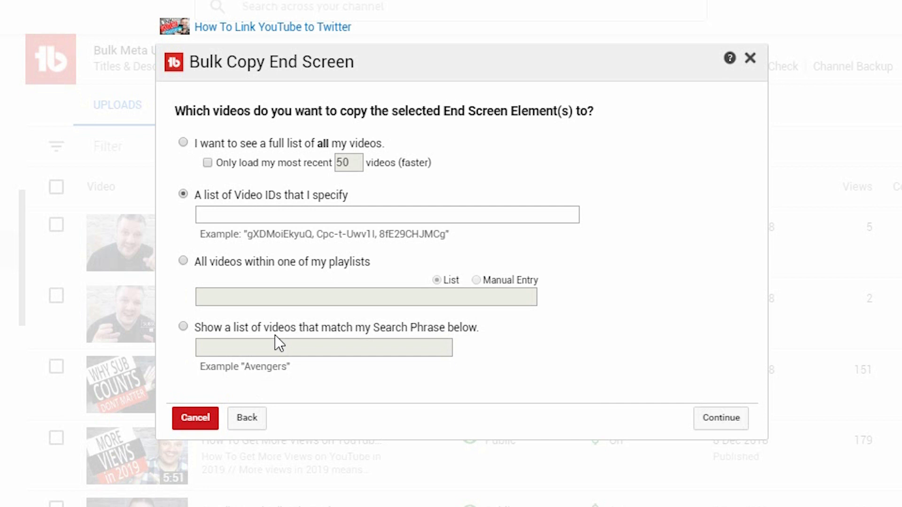
mouse_move(308, 370)
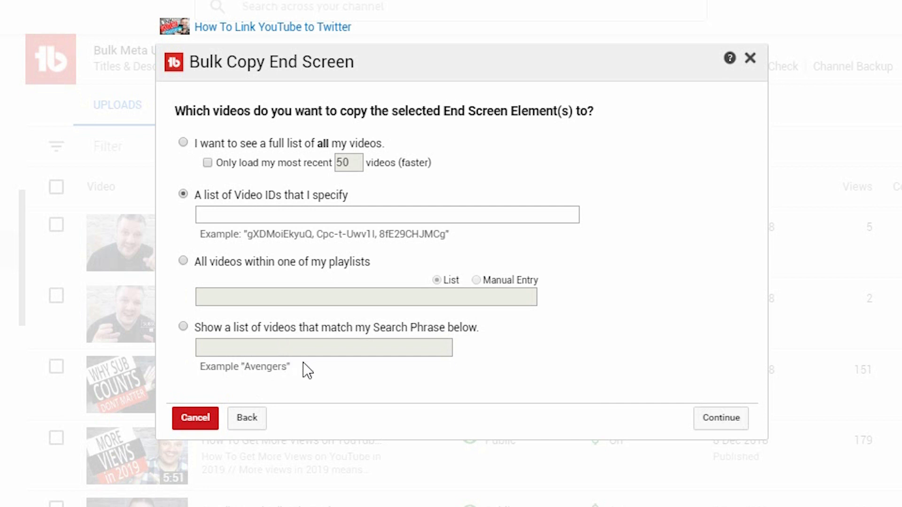
mouse_move(297, 368)
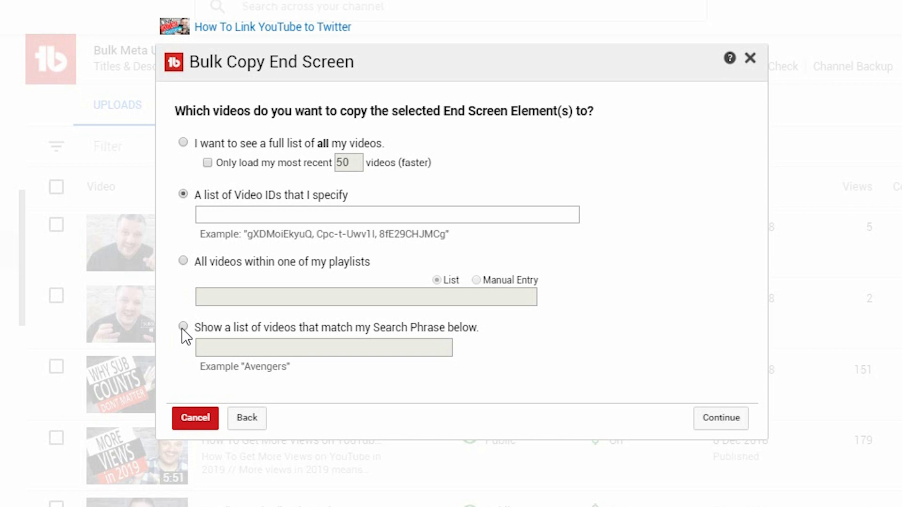
mouse_move(202, 185)
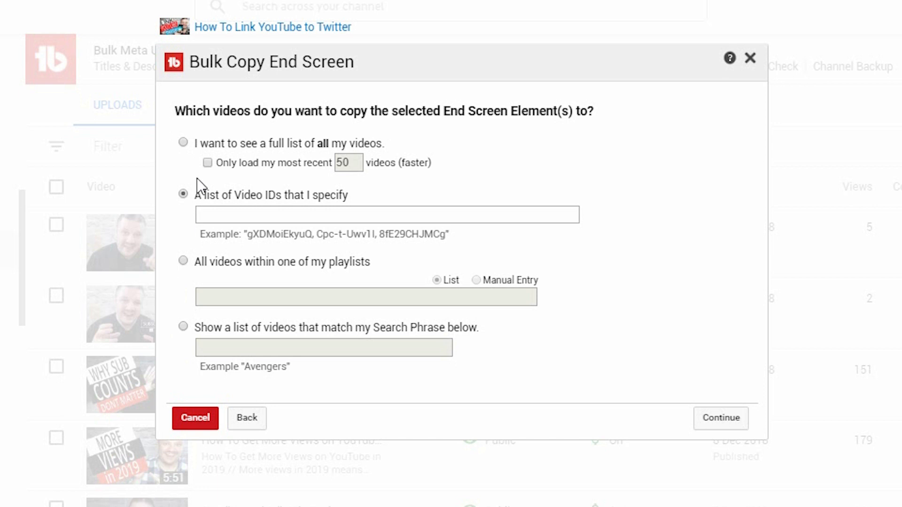
mouse_move(190, 149)
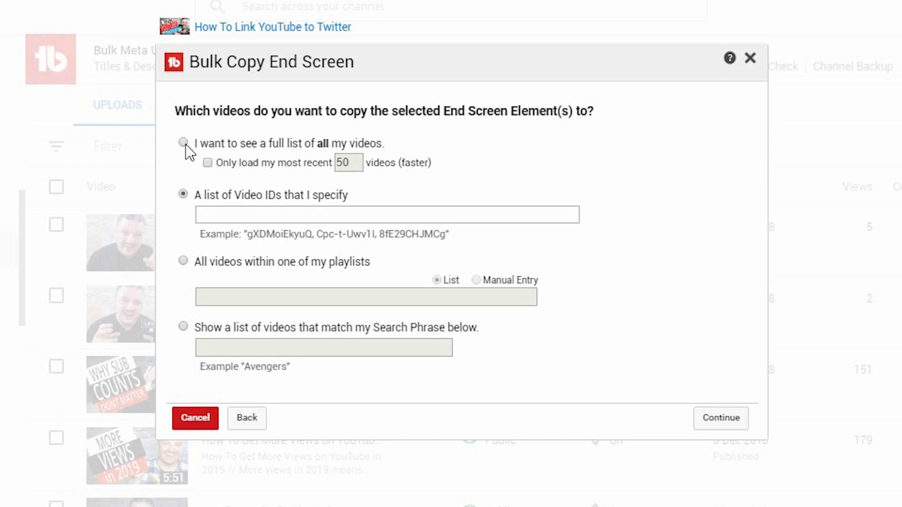
Choose the full list of videos, limited to the 50 most recent, and continue.
left_click(183, 143)
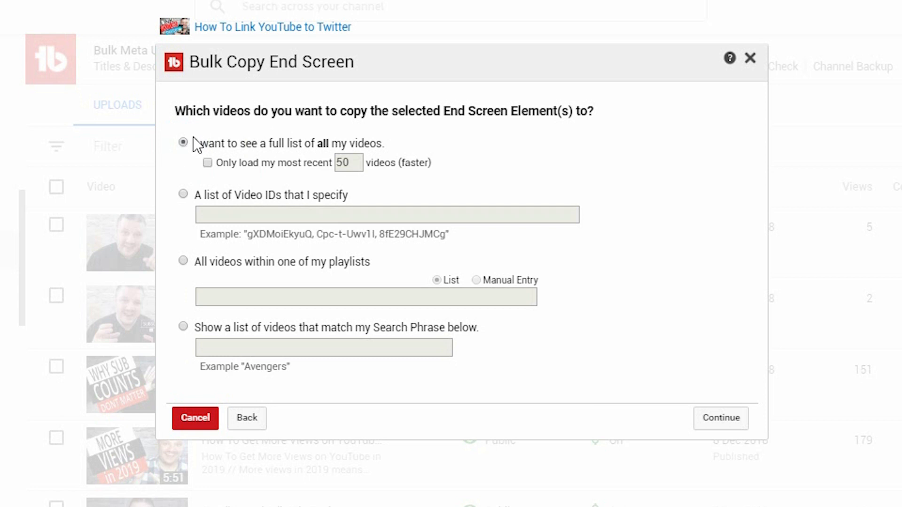
mouse_move(197, 140)
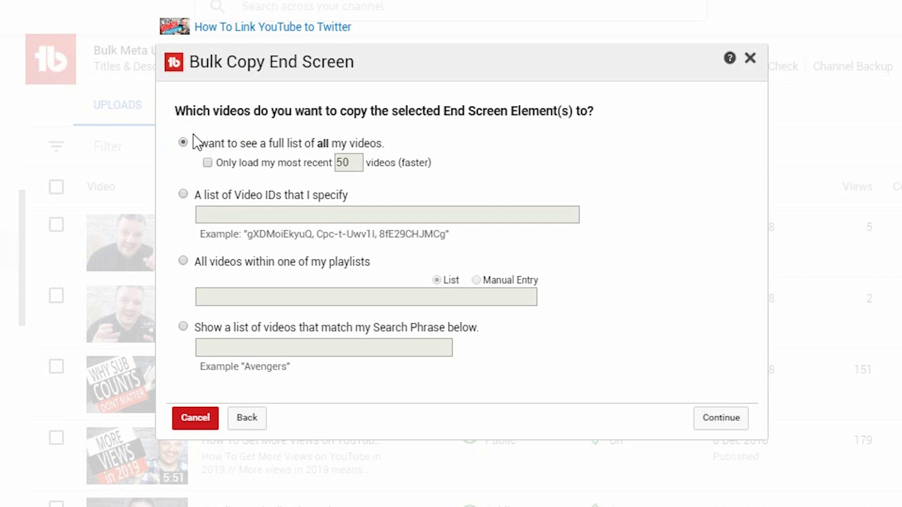
left_click(207, 162)
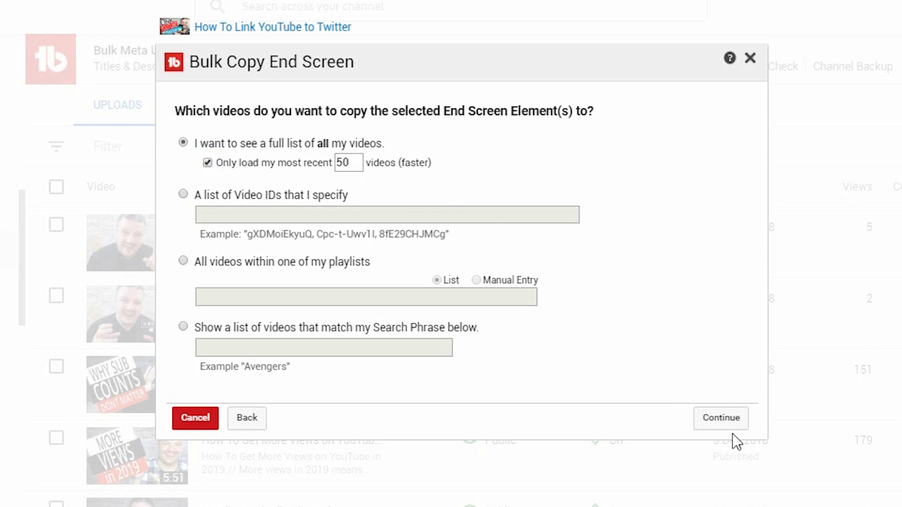
left_click(720, 418)
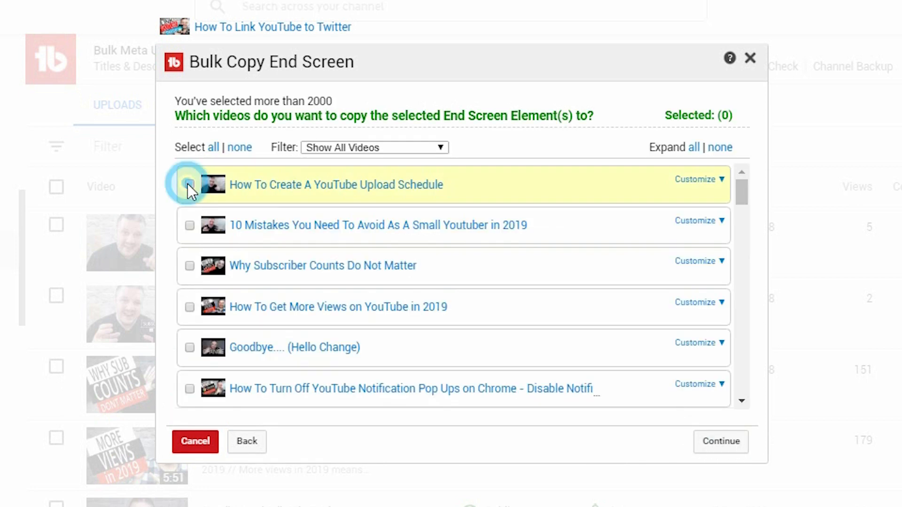
Tick the two newest videos, including 'How To Create A YouTube Upload Schedule', and continue.
left_click(190, 184)
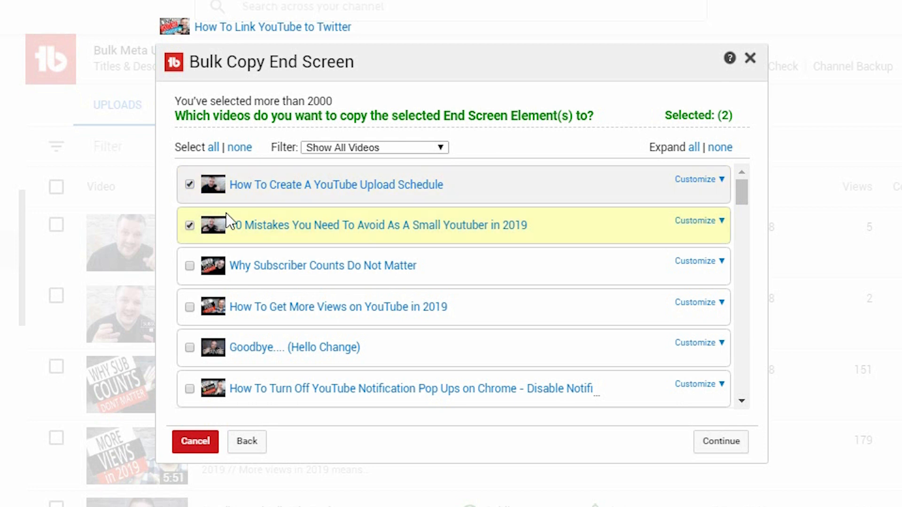
mouse_move(641, 282)
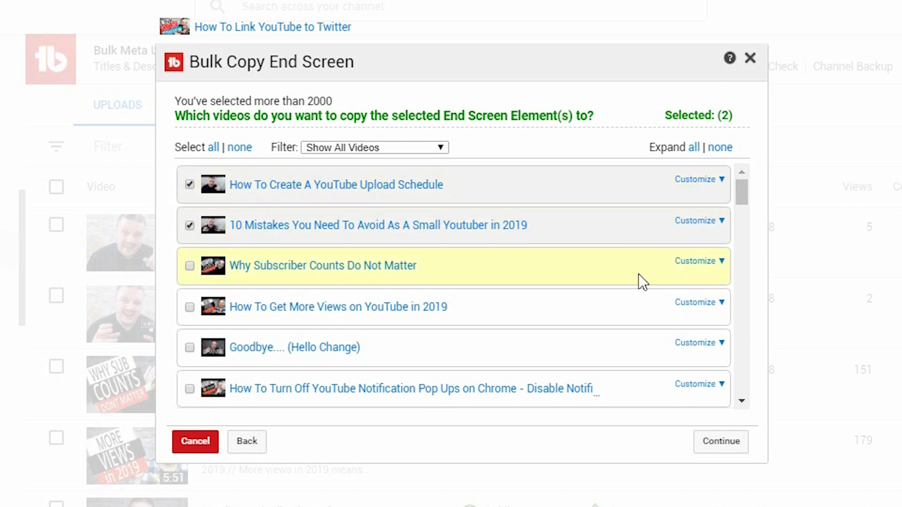
scroll("down", 3)
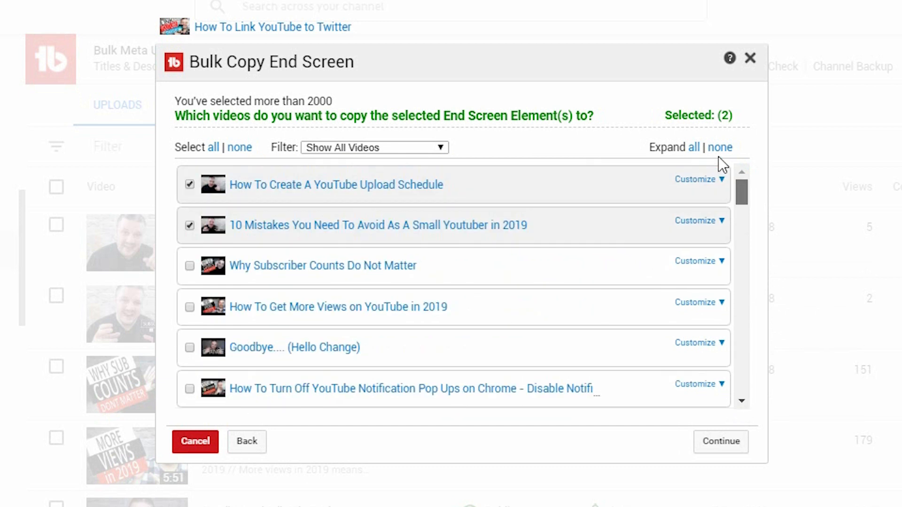
mouse_move(338, 266)
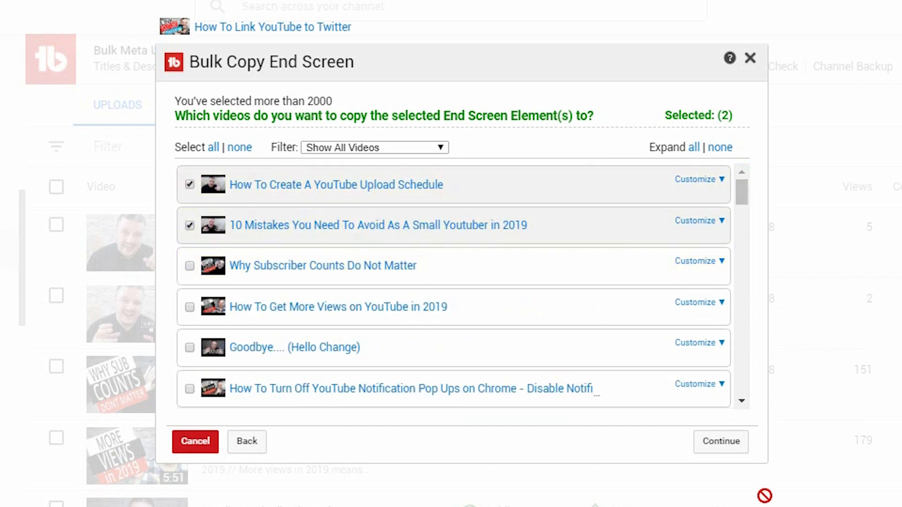
left_click(720, 441)
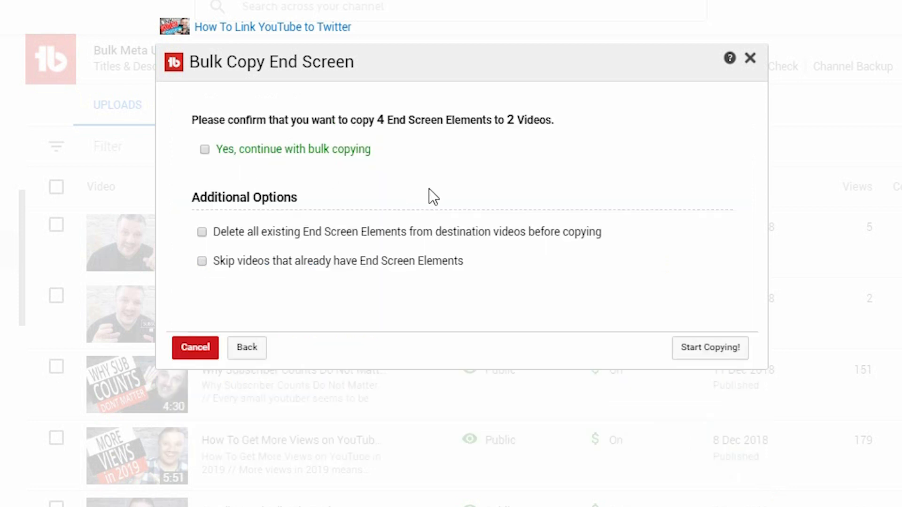
mouse_move(530, 167)
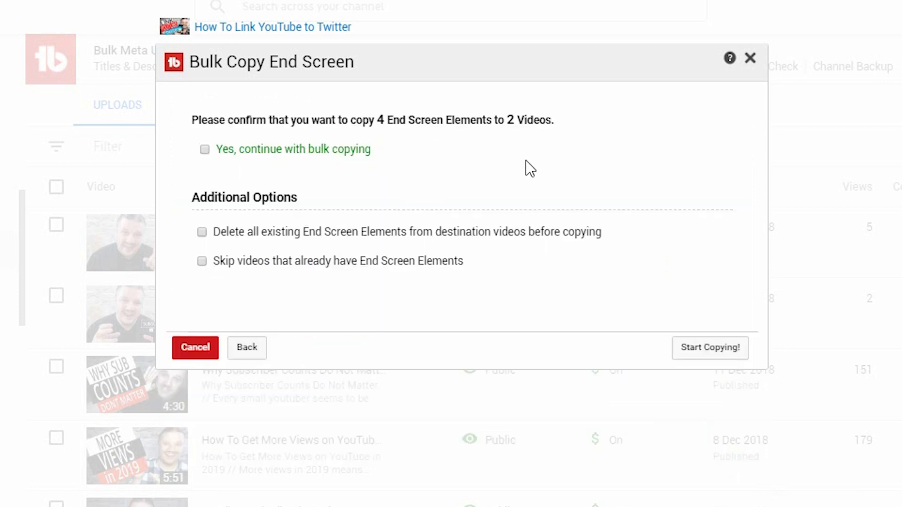
mouse_move(182, 103)
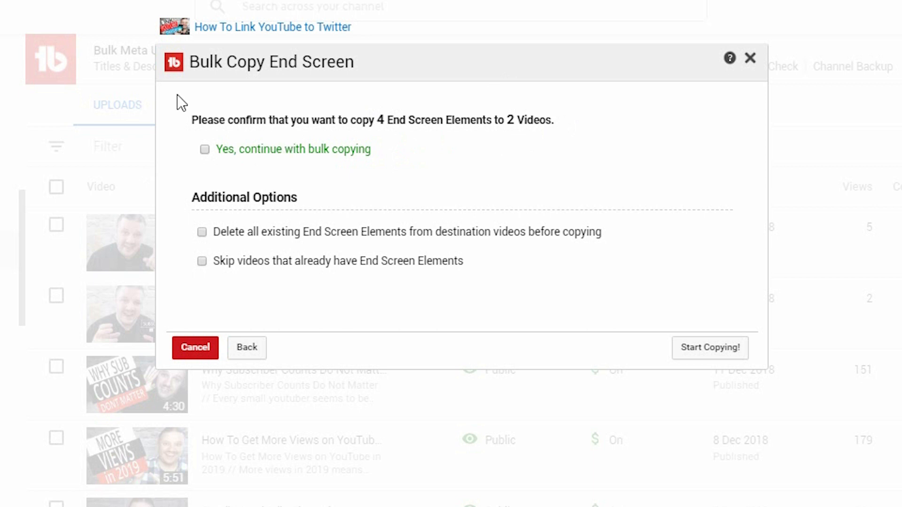
Tick 'Yes, continue with bulk copying', leave extra options off, and start copying.
left_click(204, 149)
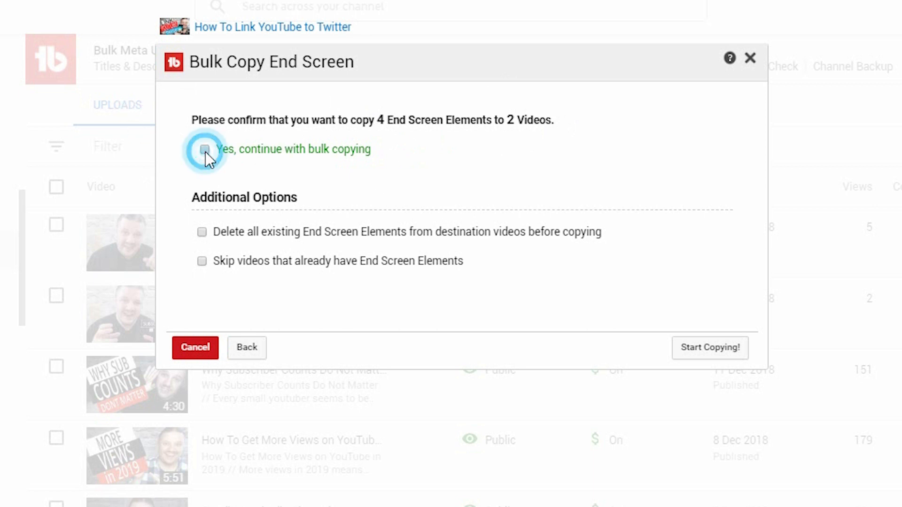
left_click(204, 150)
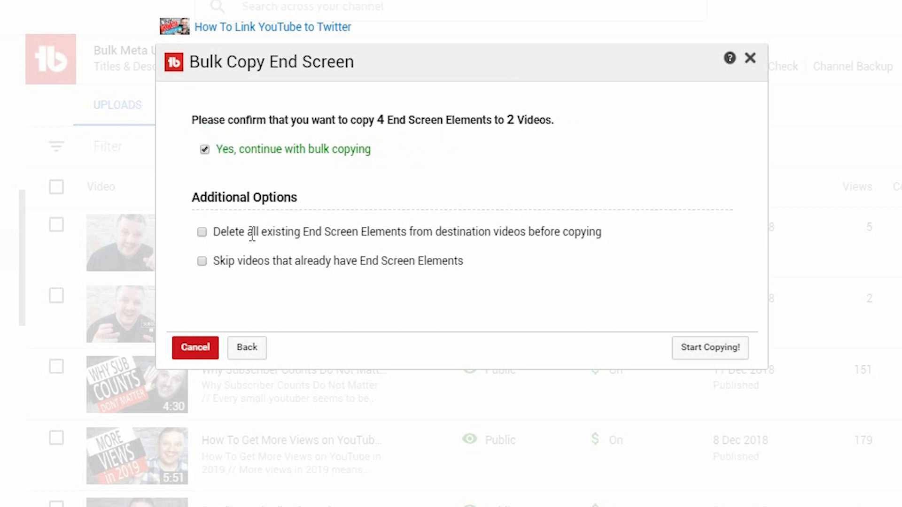
mouse_move(602, 239)
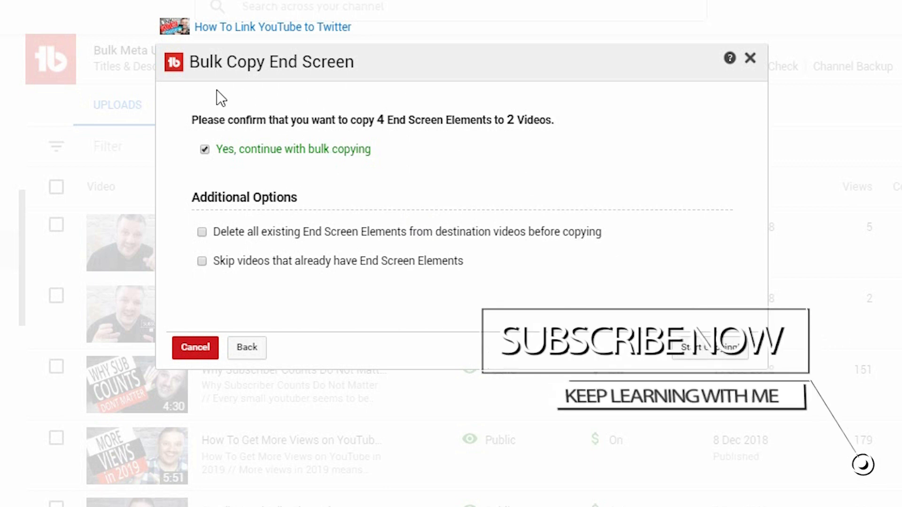
mouse_move(472, 269)
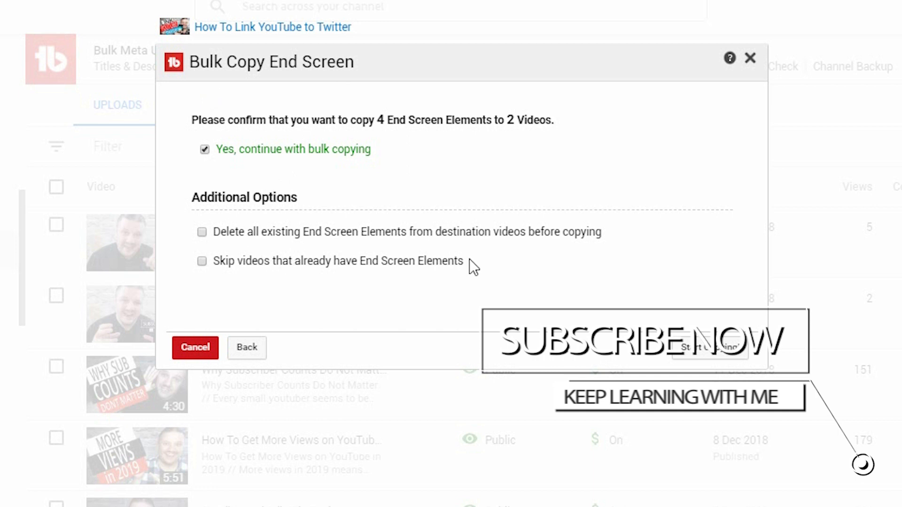
mouse_move(282, 295)
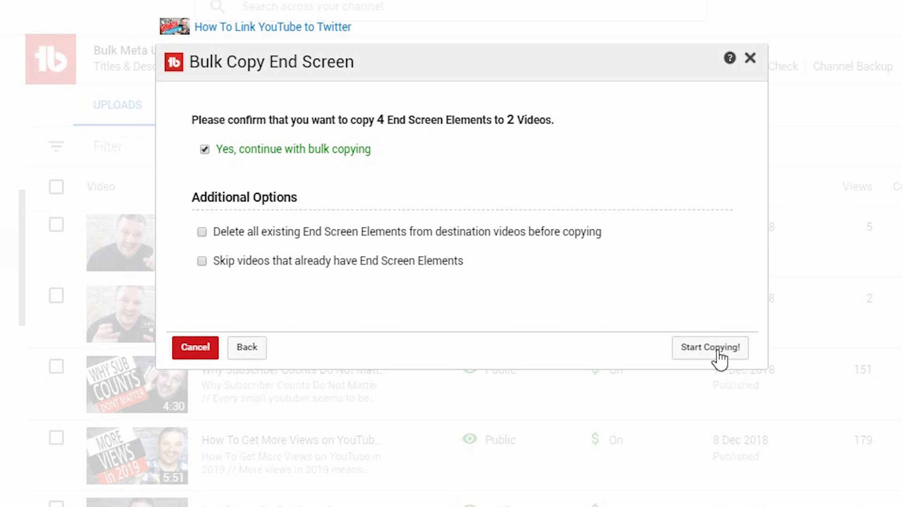
left_click(710, 347)
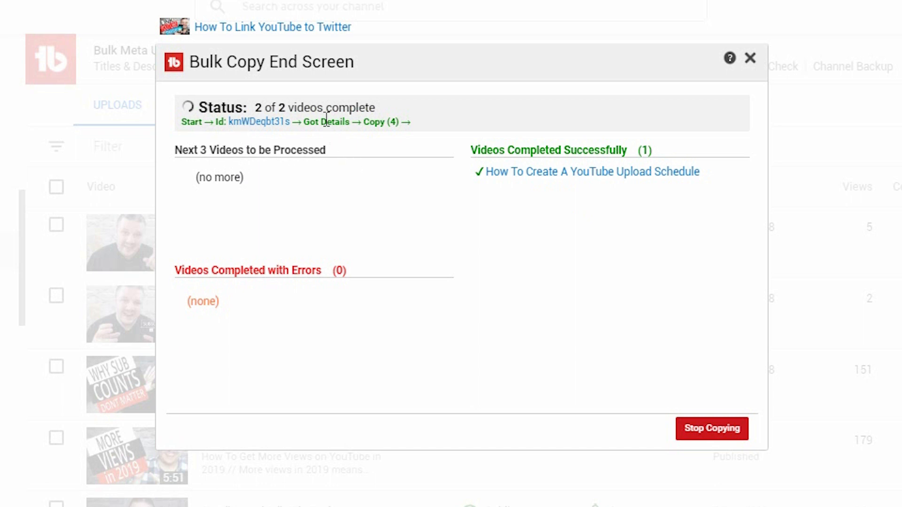
mouse_move(414, 130)
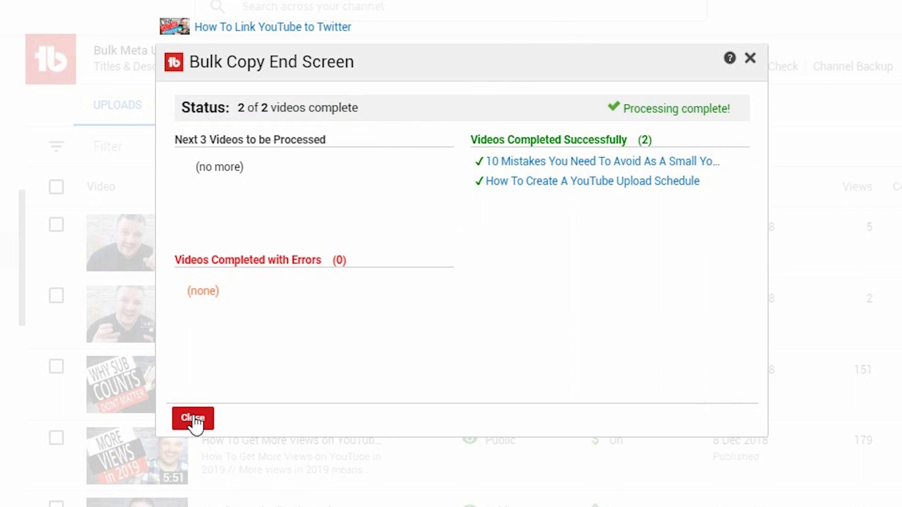
Close the completed copy report after both videos succeed.
left_click(193, 418)
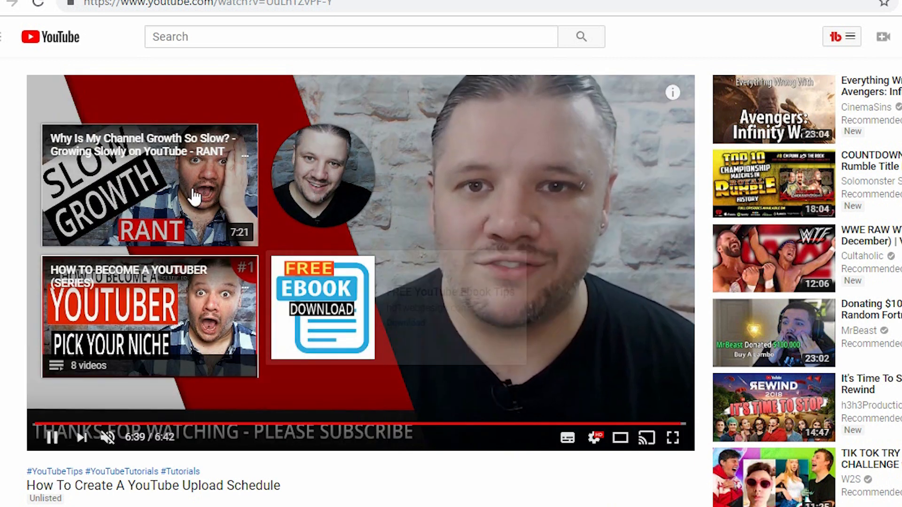